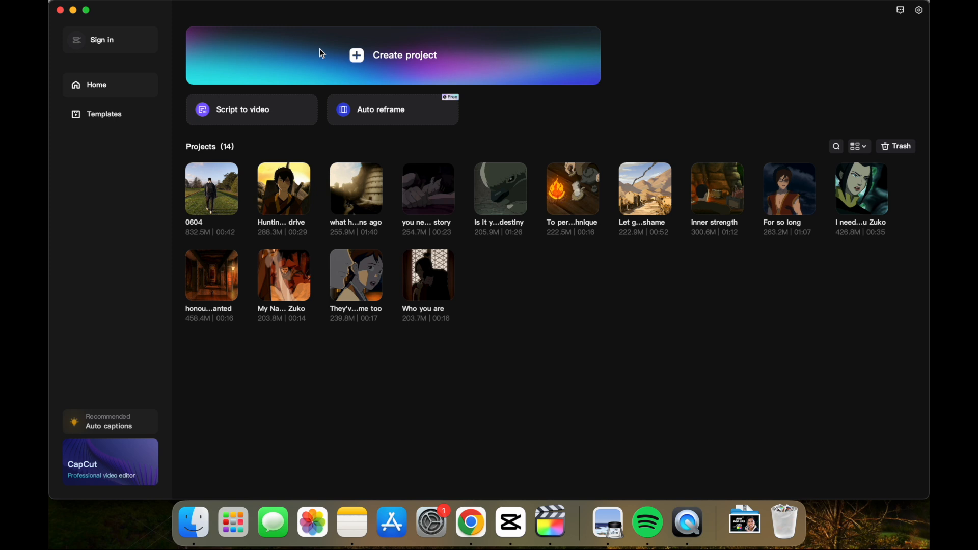
Create a new empty CapCut project (named 0702) from the home screen
left_click(405, 55)
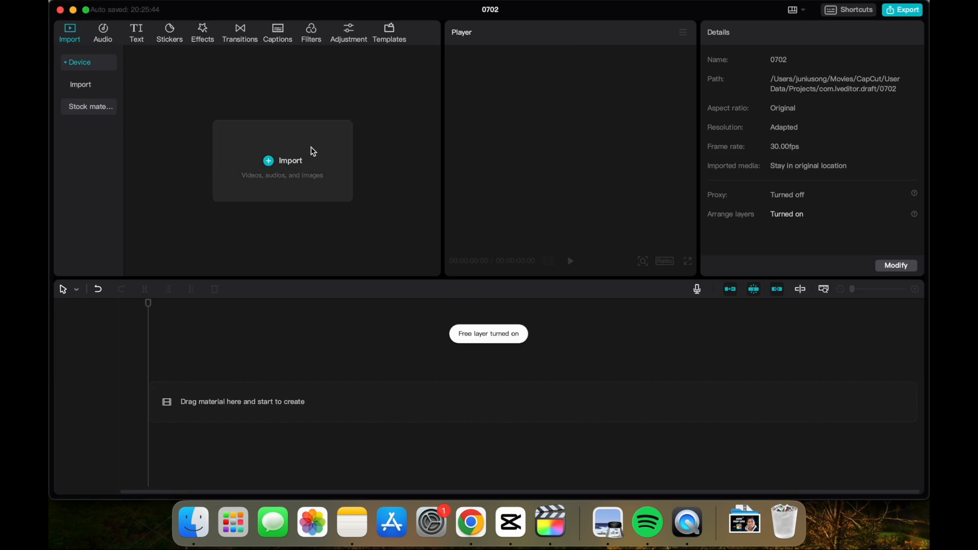
Import C0317.MP4 and Recording 69.wav and lay them on the timeline as video and audio tracks
left_click(282, 160)
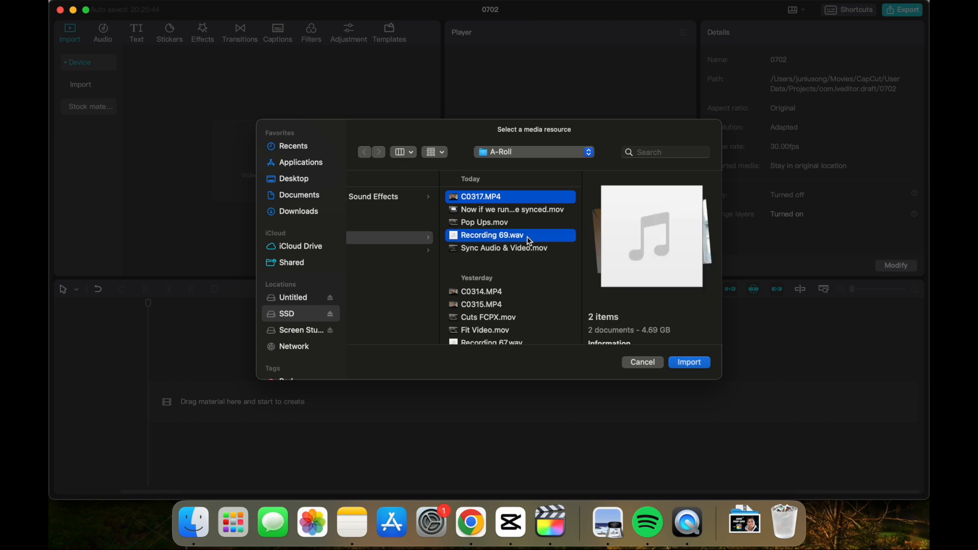
left_click(690, 362)
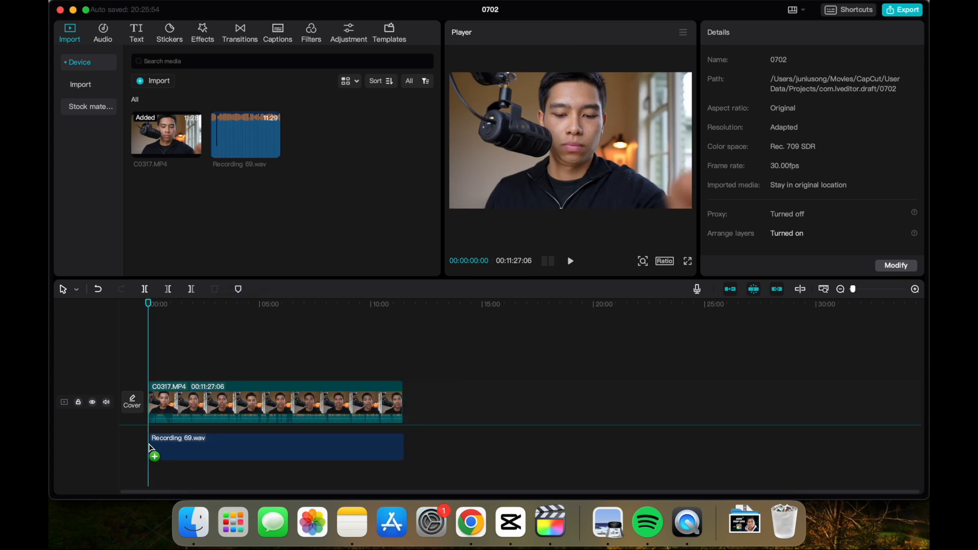
left_click(274, 446)
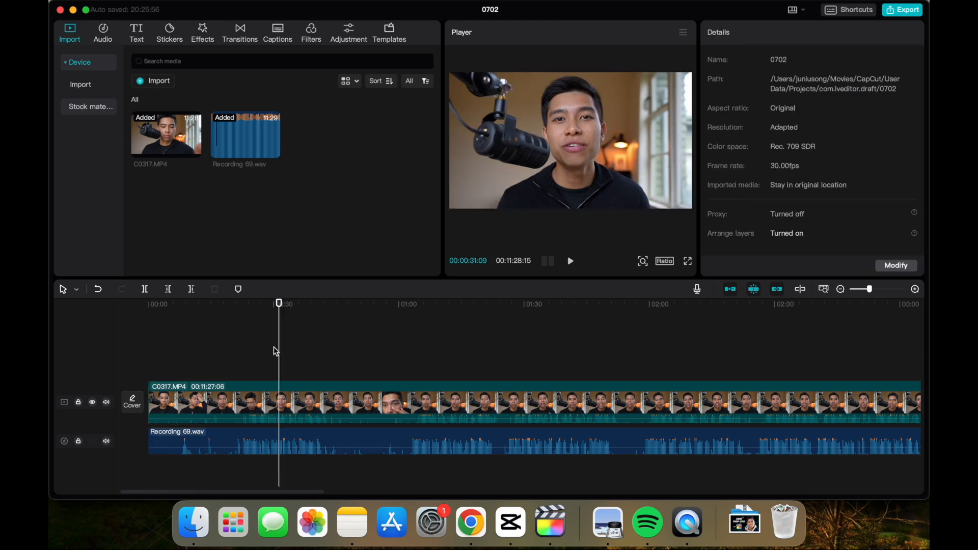
Sync Recording 69.wav to the C0317.MP4 video's sound and check it in playback
right_click(238, 403)
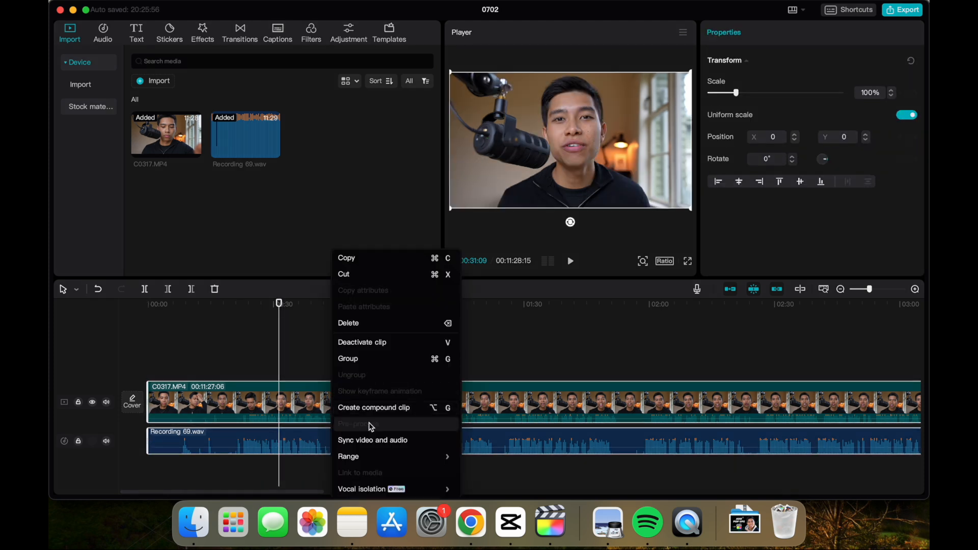
left_click(373, 440)
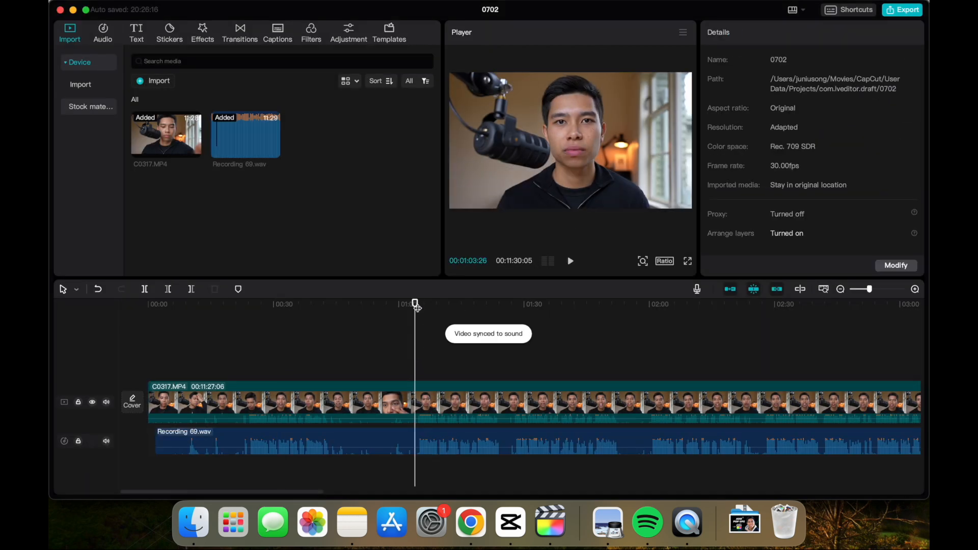
left_click(569, 261)
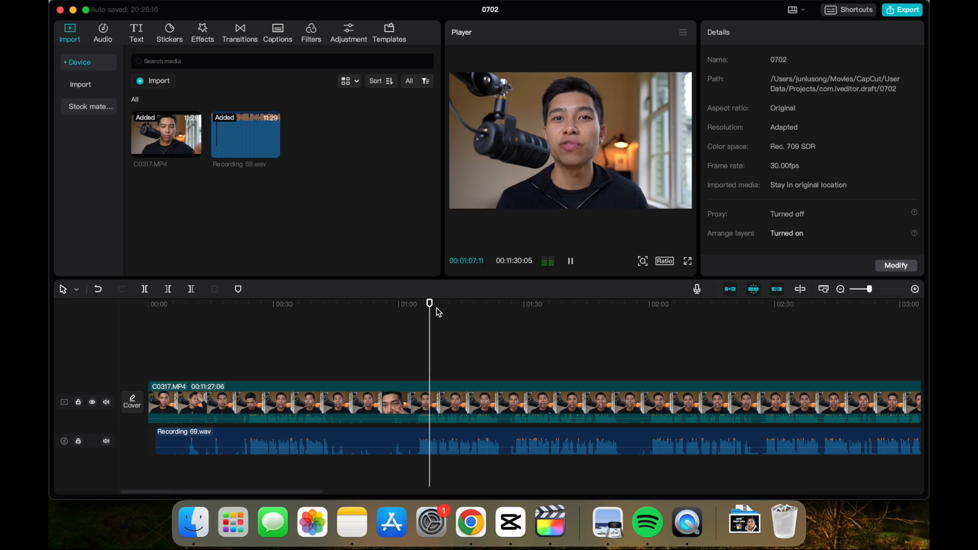
left_click(568, 261)
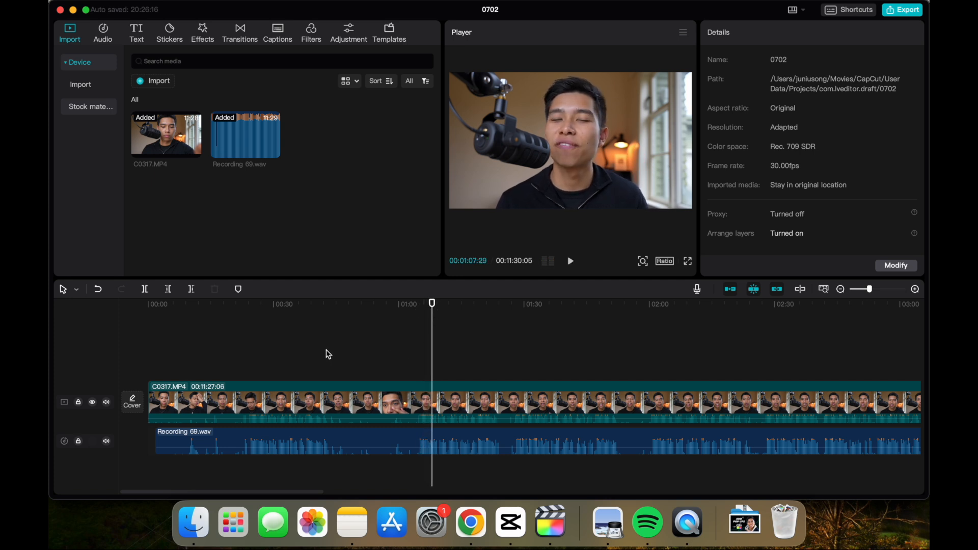
Merge the video and synced audio into Compound clip1 and play it back
left_click(391, 404)
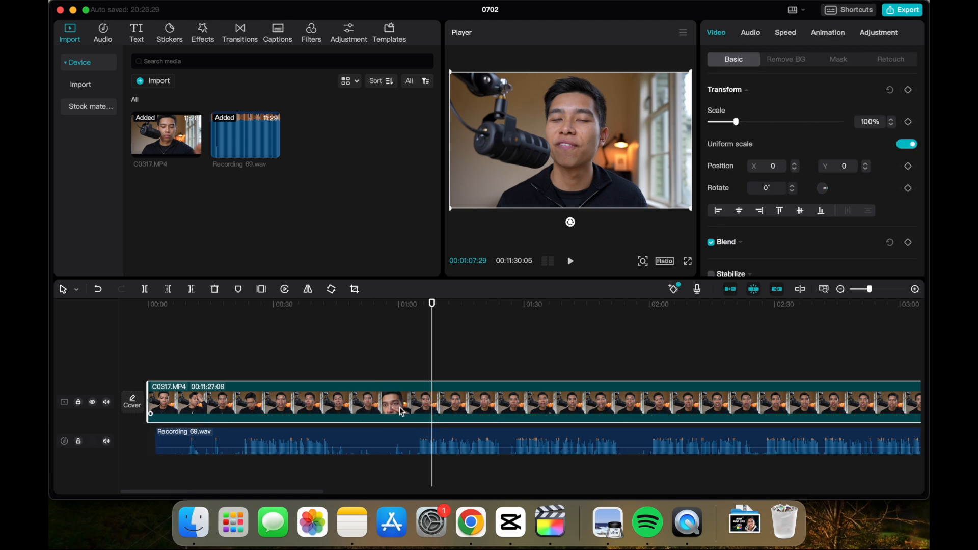
left_click(350, 360)
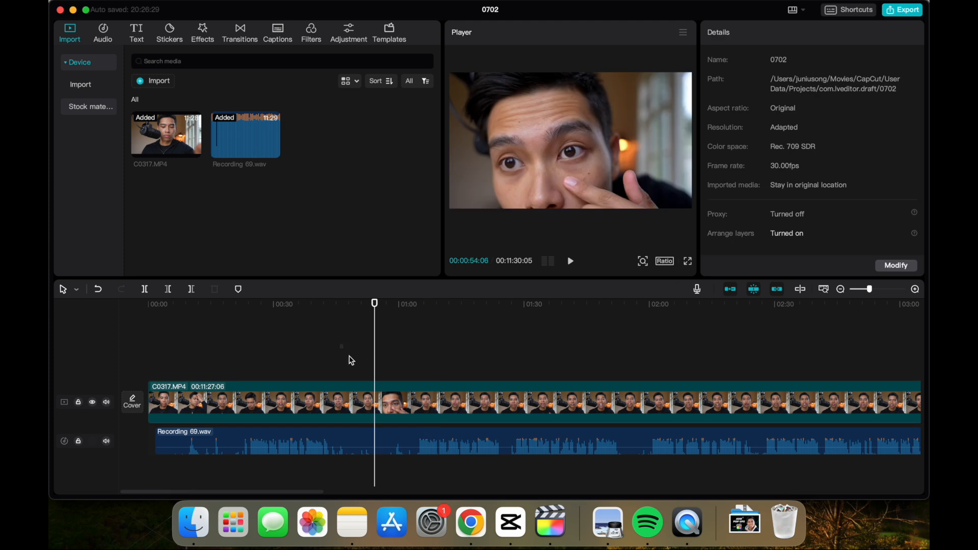
left_click(404, 399)
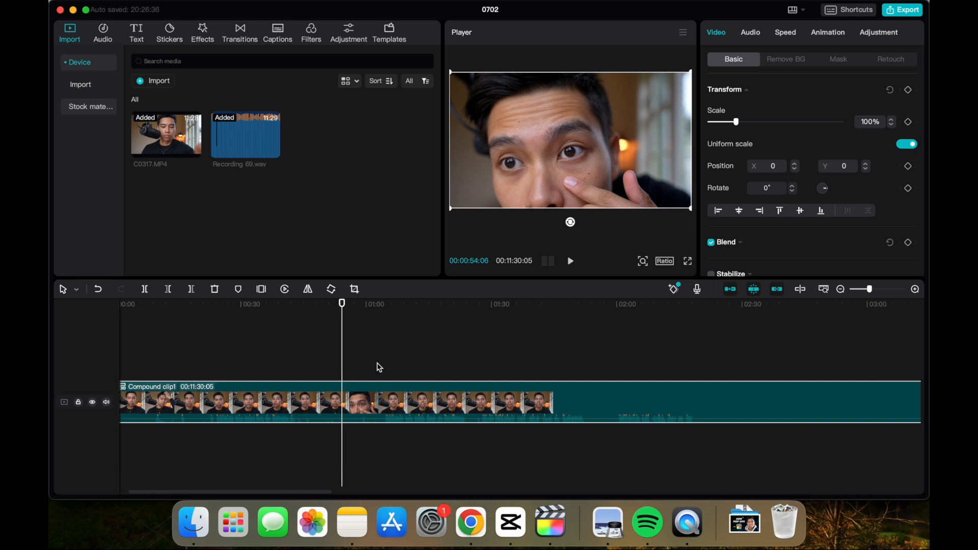
left_click(569, 261)
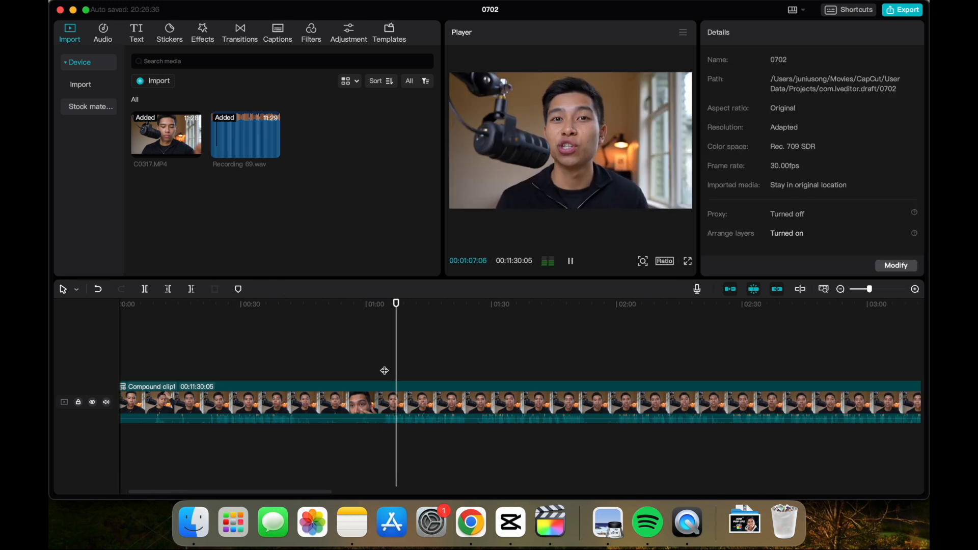
left_click(569, 261)
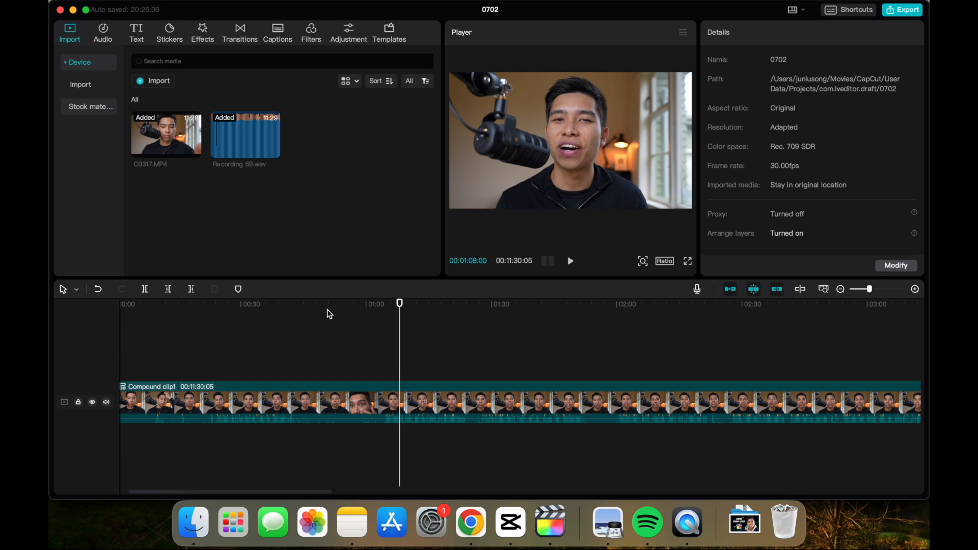
mouse_move(340, 316)
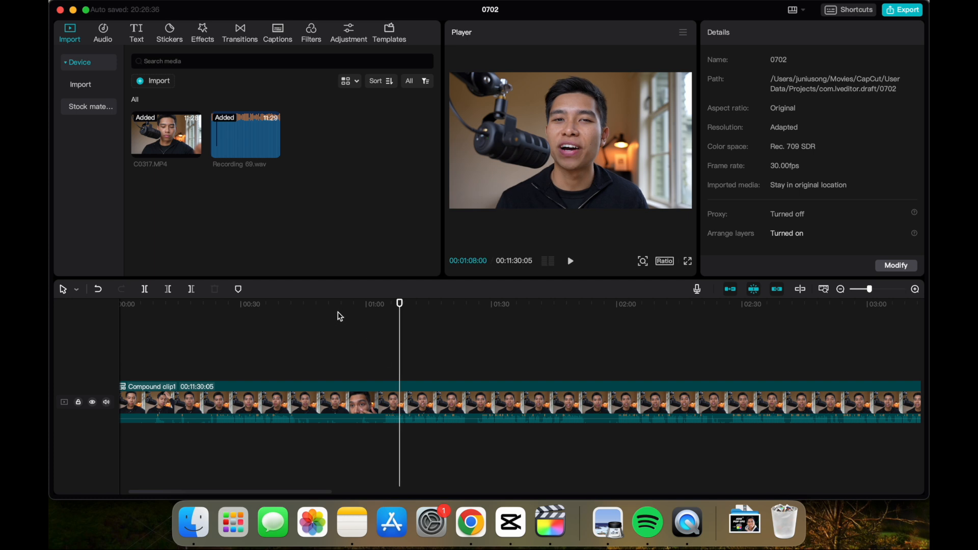